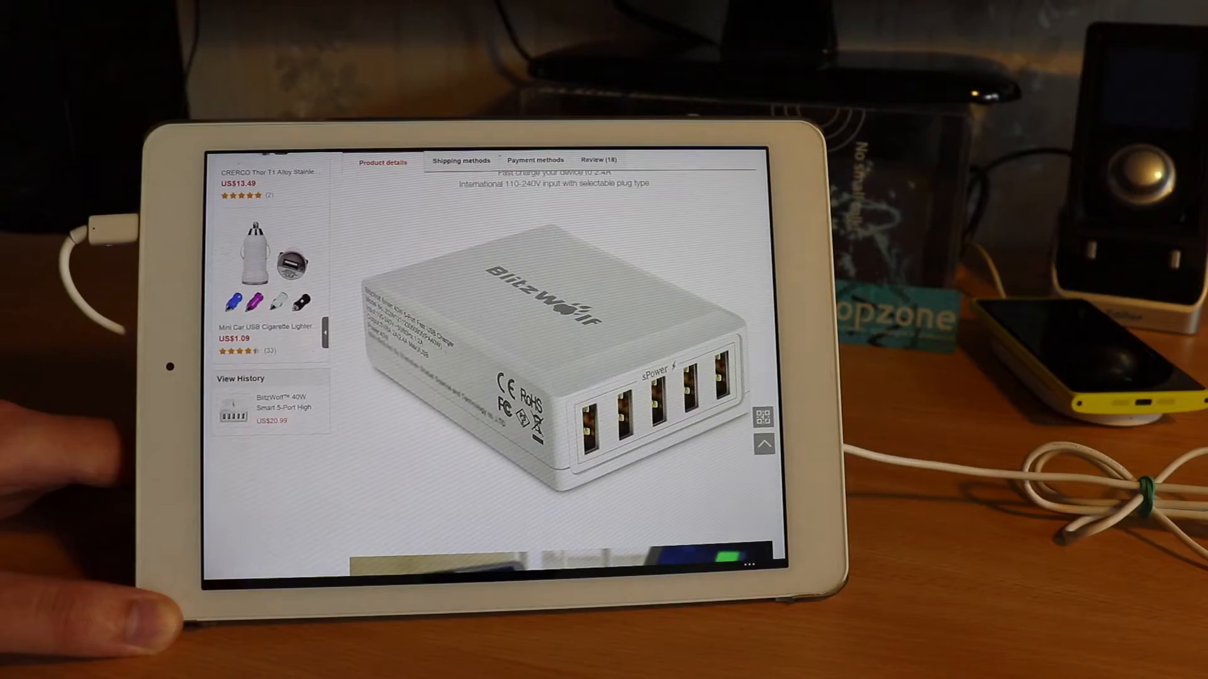
scroll(down, 3)
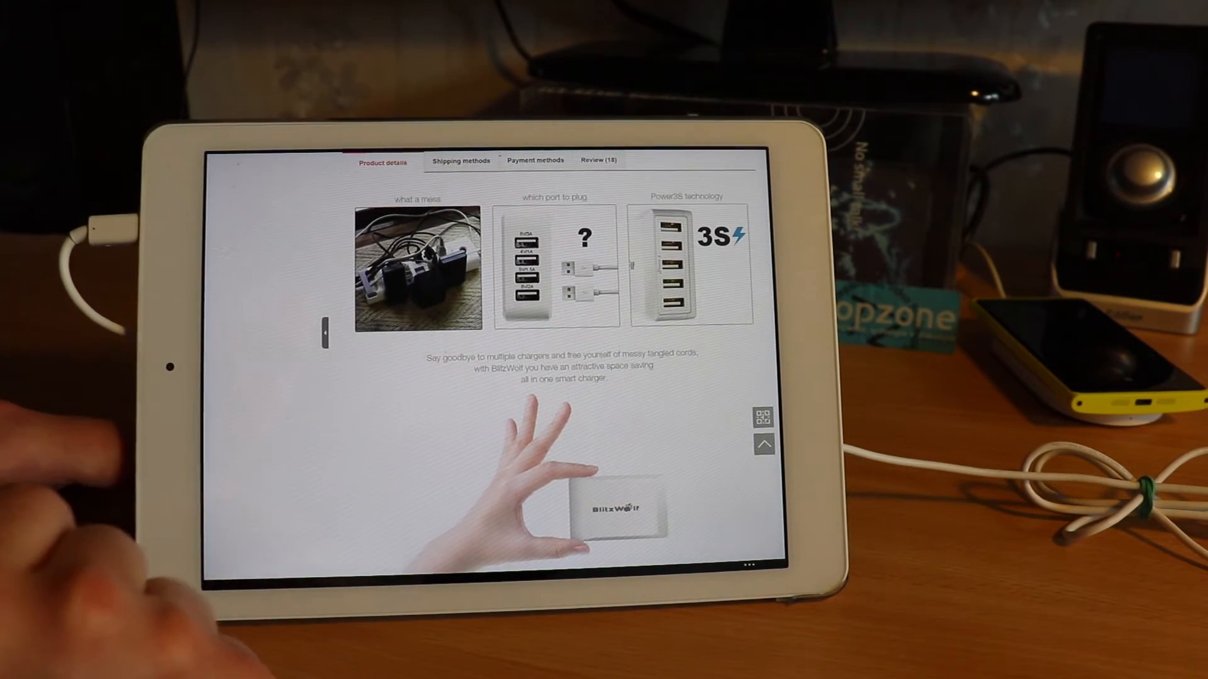
scroll(down, 3)
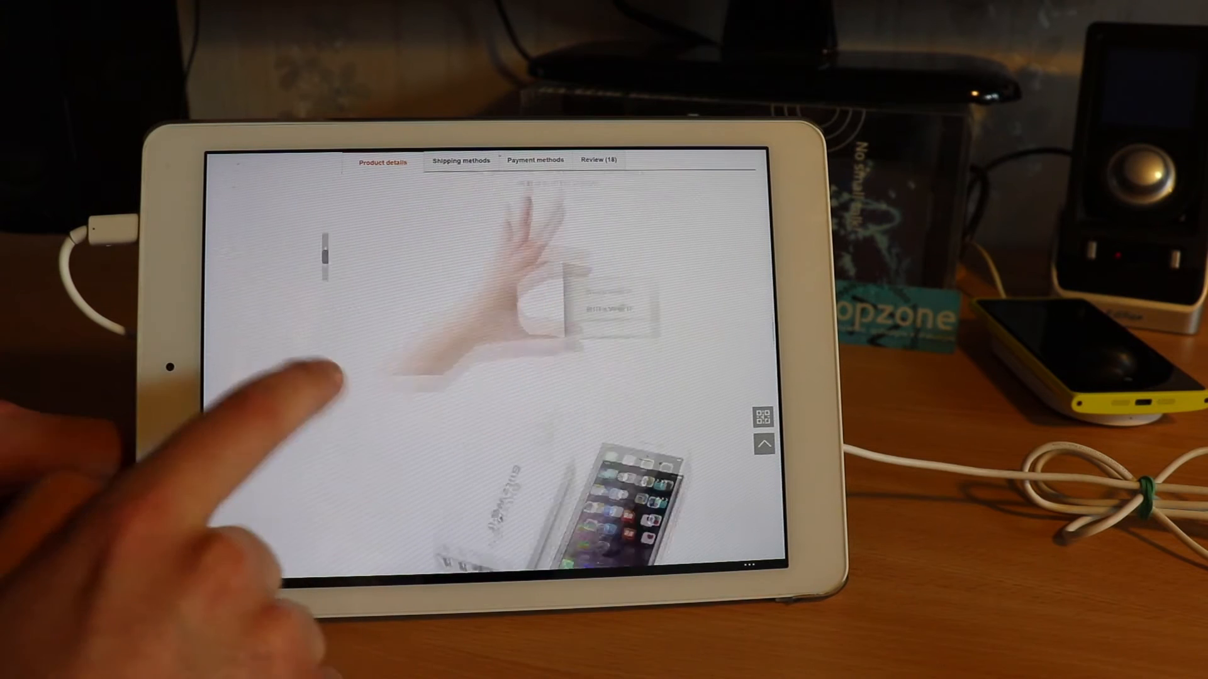